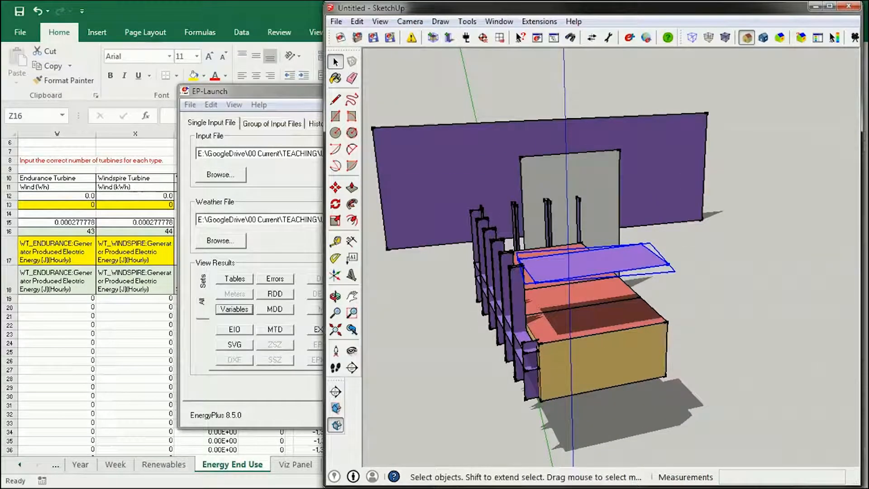
Bring the EP-Launch window with the building's input and weather files to the front
click(335, 296)
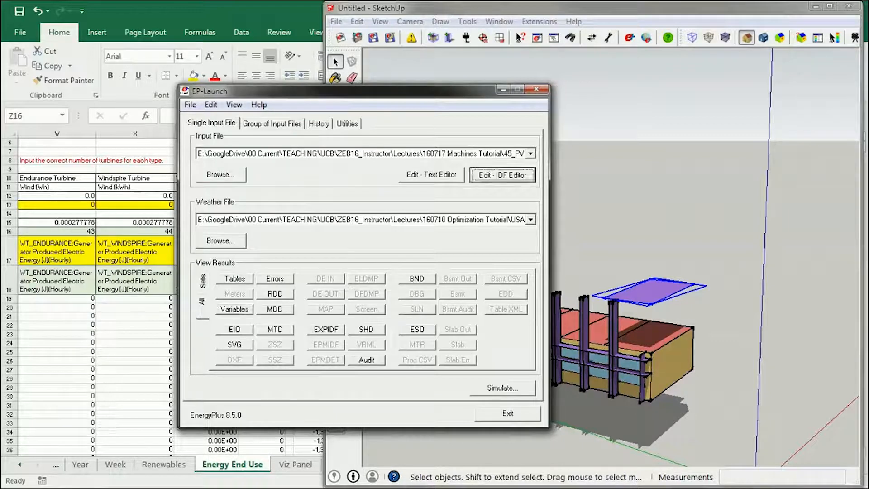
Open the 45_PV input file in the IDF Editor and browse the class list down toward the generator classes
click(501, 175)
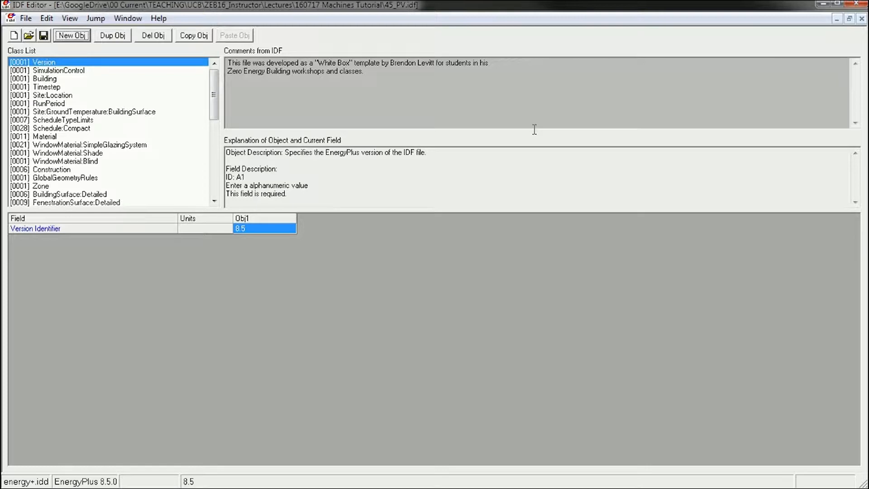
scroll(down, 3)
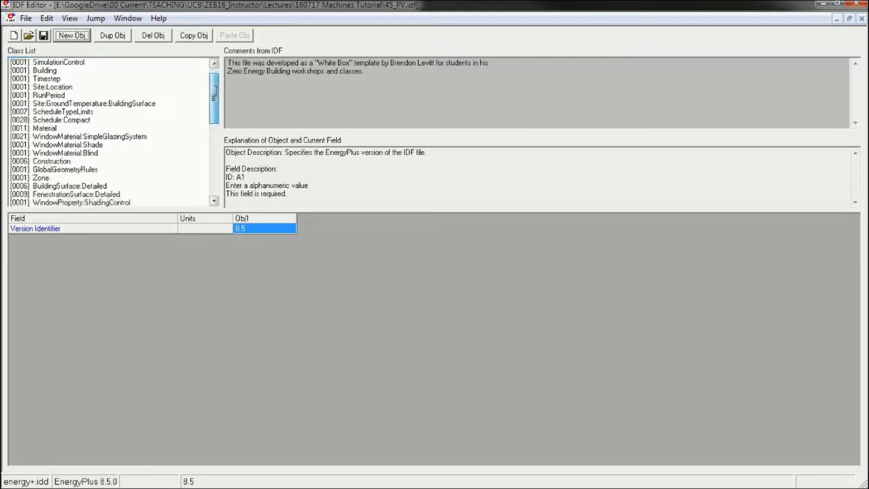
scroll(down, 3)
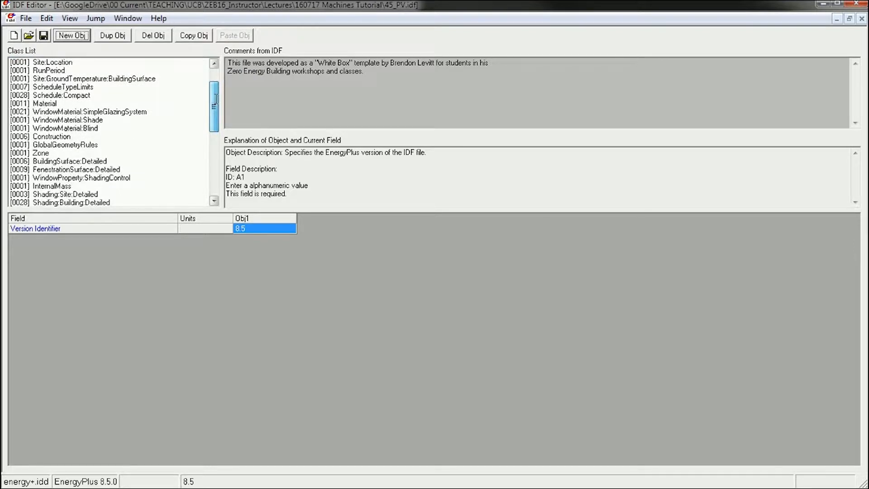
scroll(down, 3)
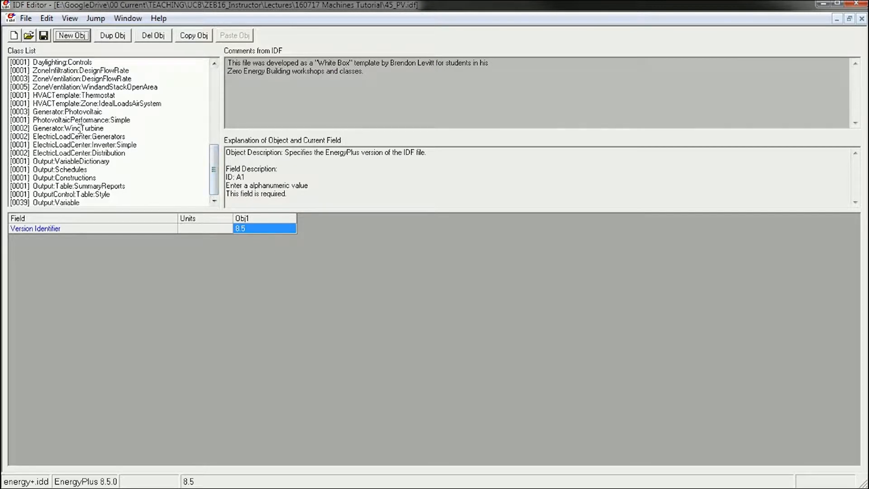
Select Generator:WindTurbine to display the WT_Endurance and WT_Windspire objects and their parameters
click(80, 119)
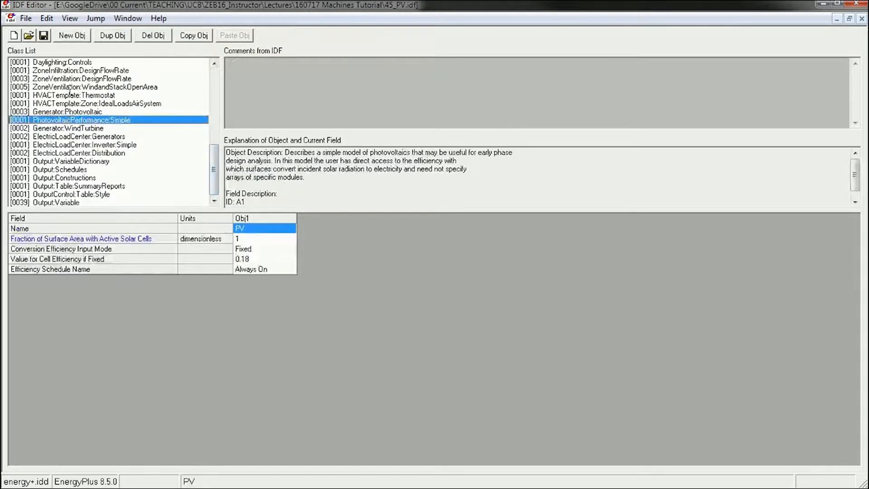
click(63, 127)
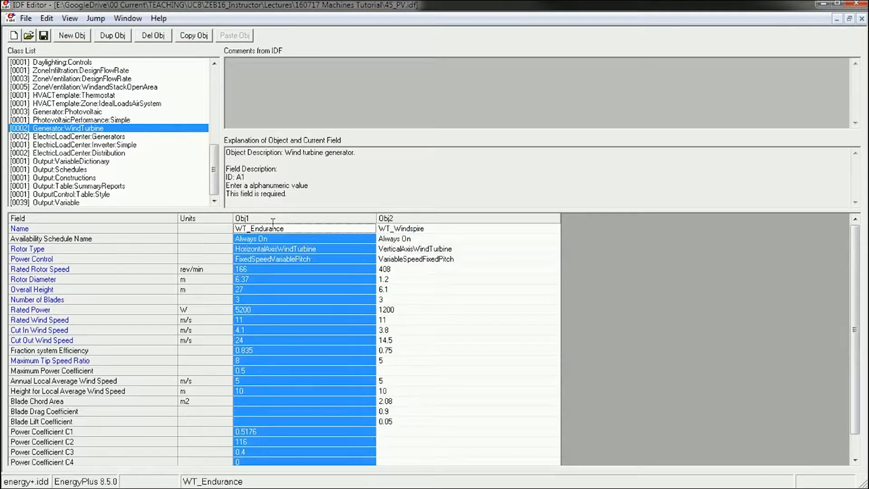
click(303, 279)
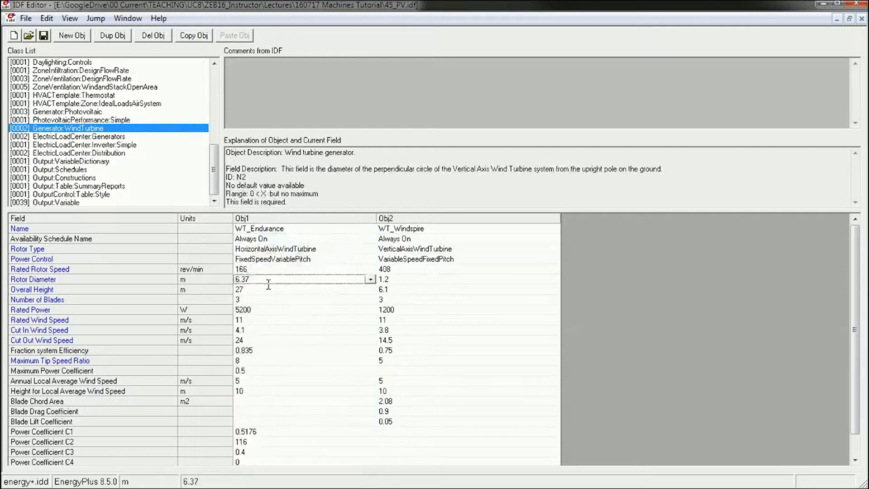
mouse_move(219, 271)
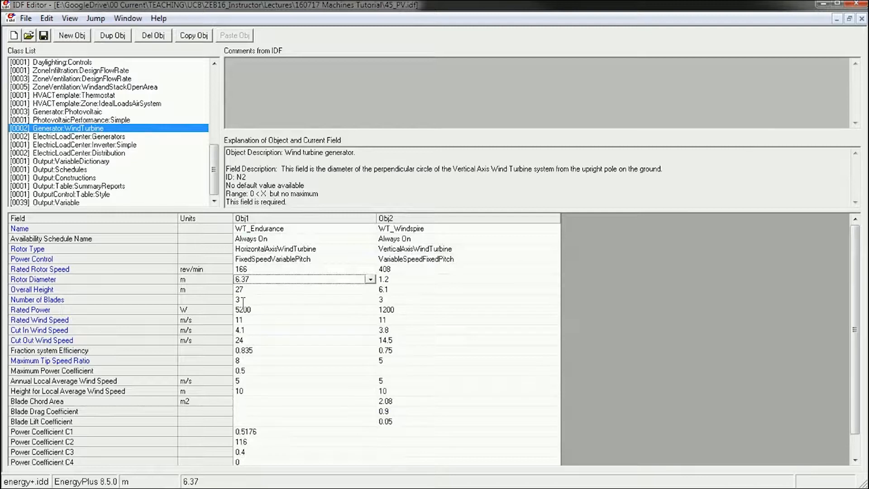
mouse_move(279, 288)
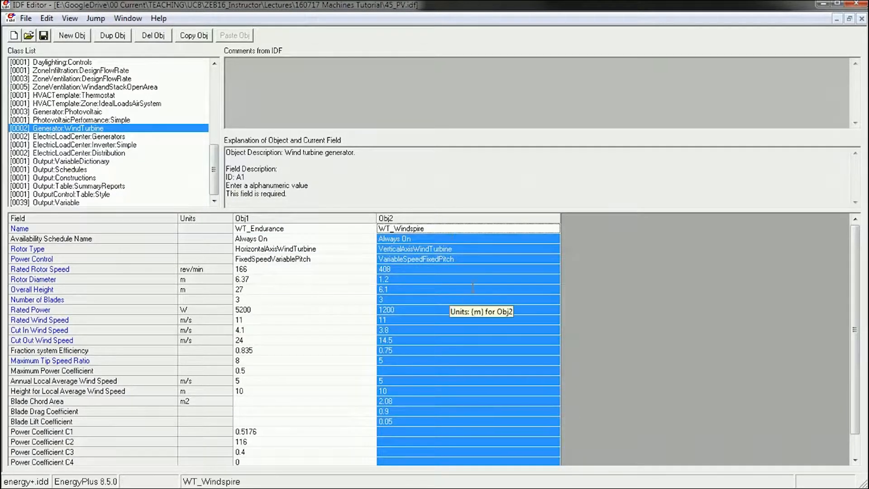
click(466, 248)
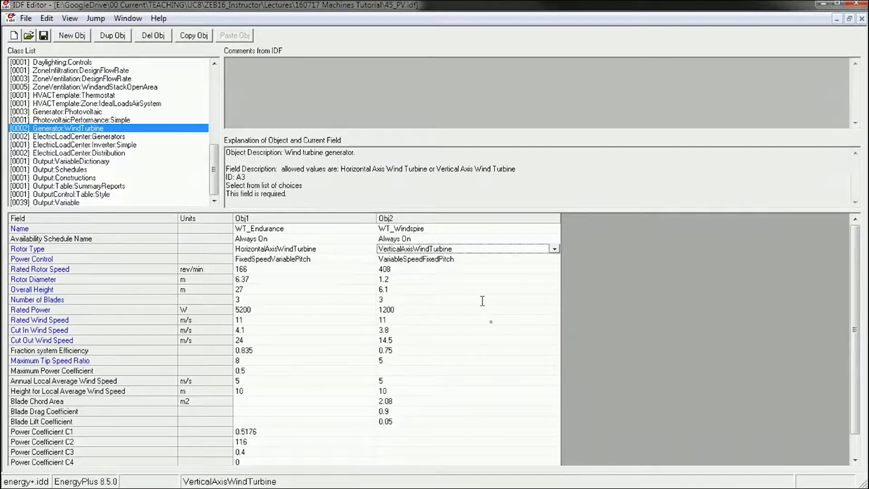
mouse_move(463, 295)
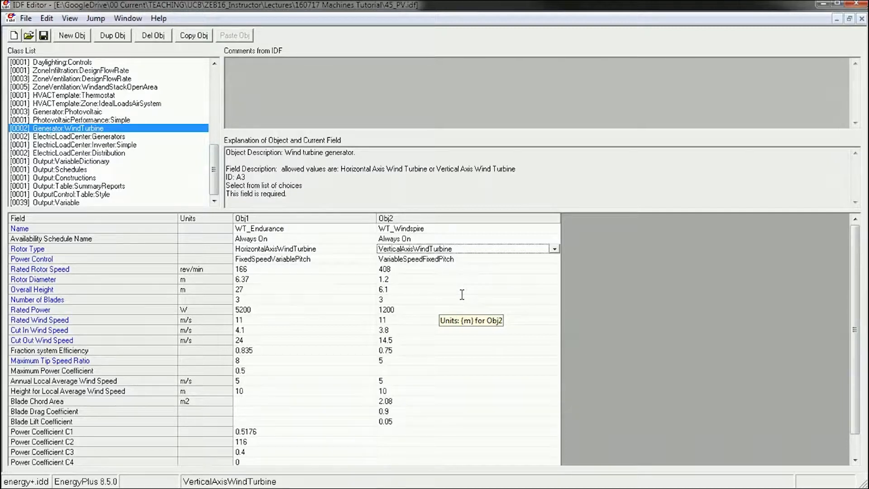
mouse_move(517, 342)
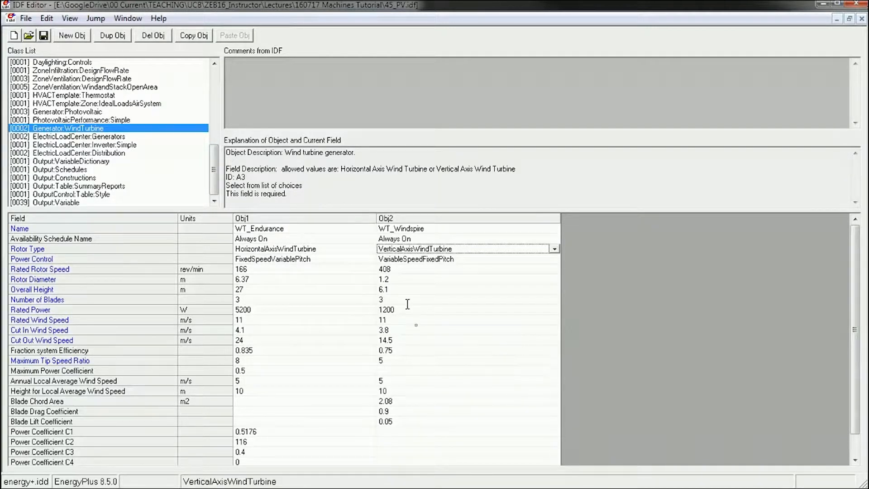
mouse_move(451, 281)
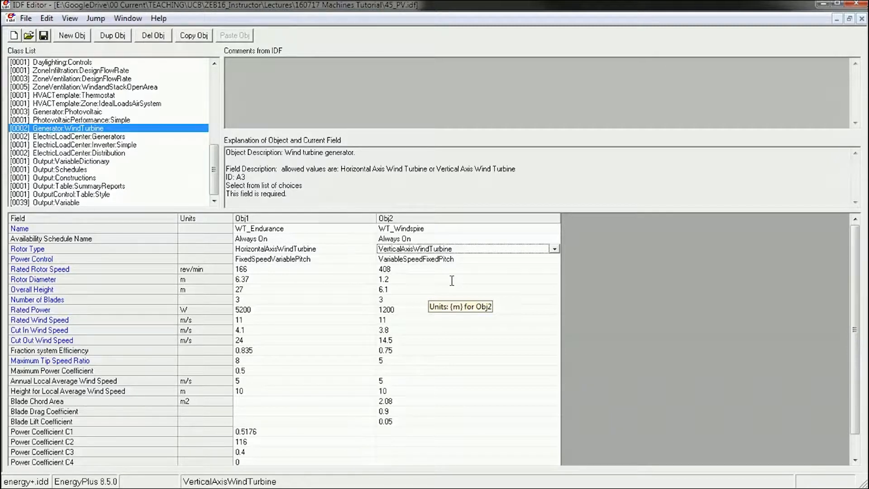
mouse_move(228, 292)
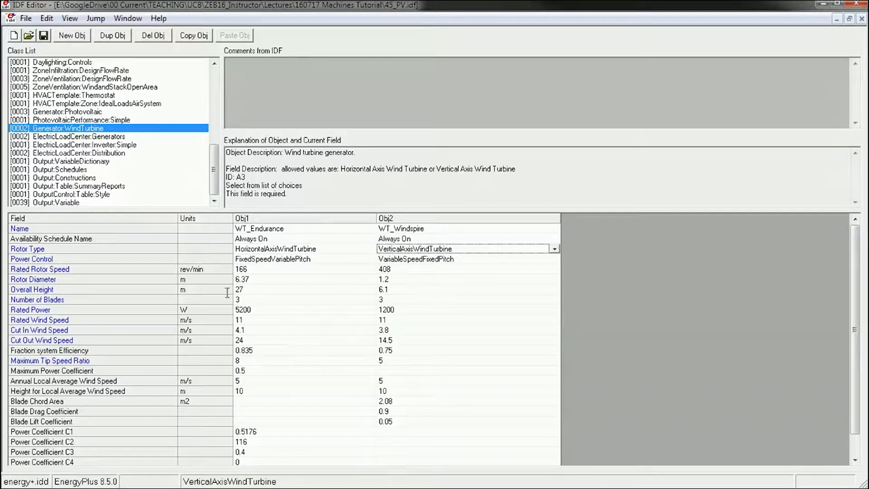
click(299, 279)
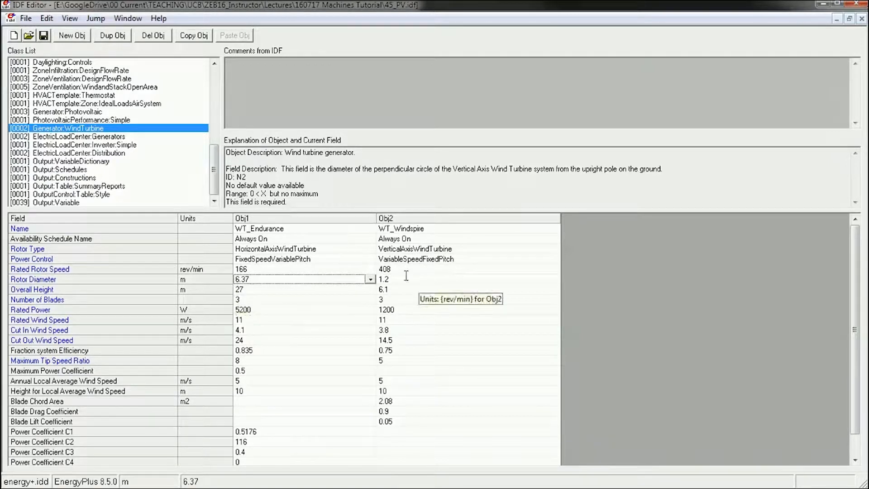
click(467, 279)
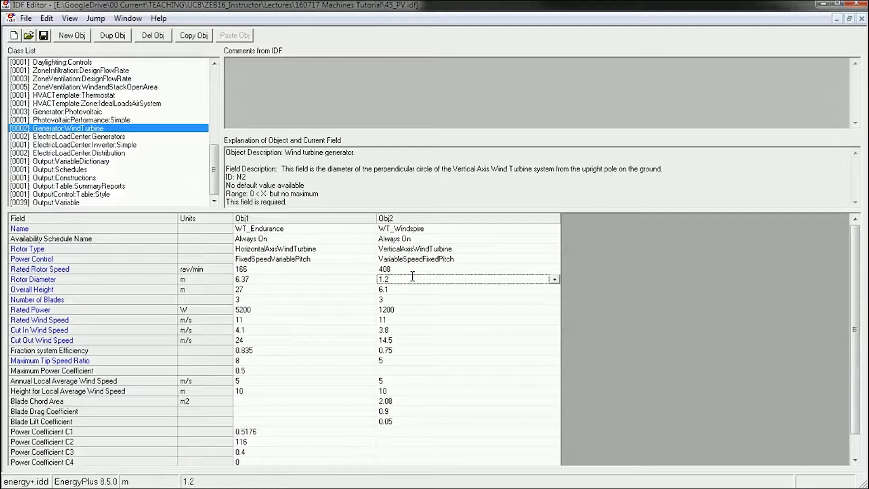
mouse_move(275, 310)
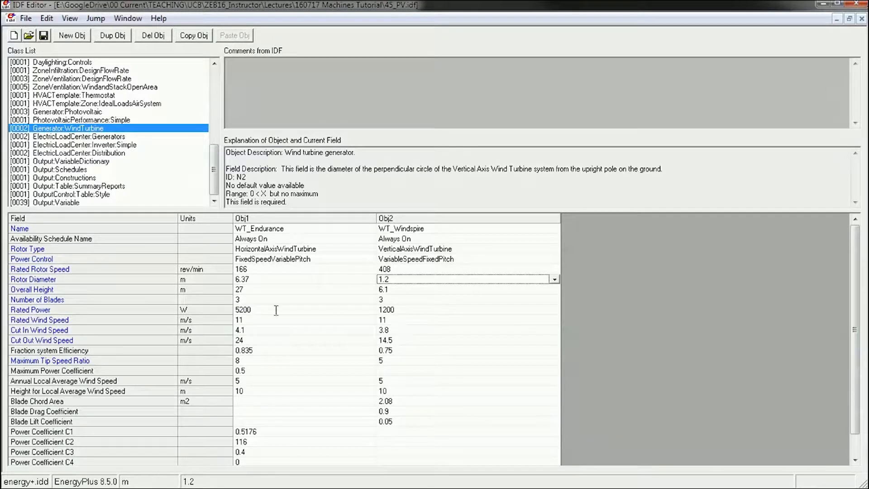
mouse_move(379, 411)
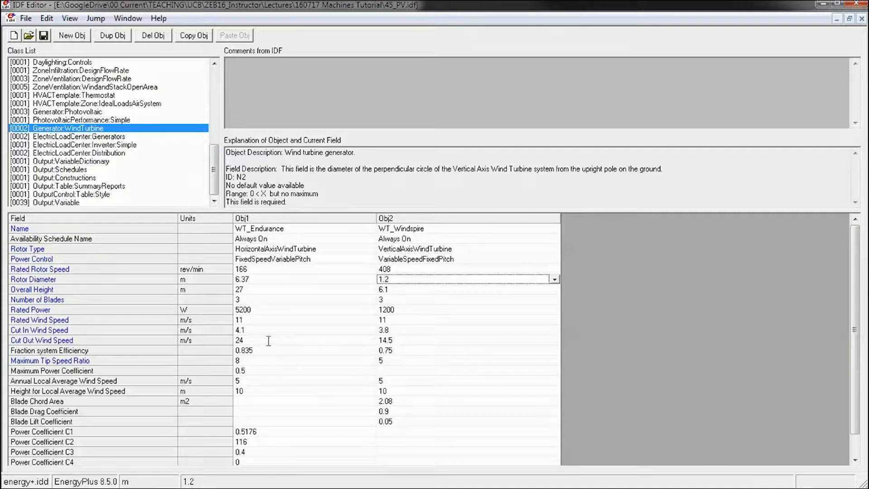
mouse_move(271, 324)
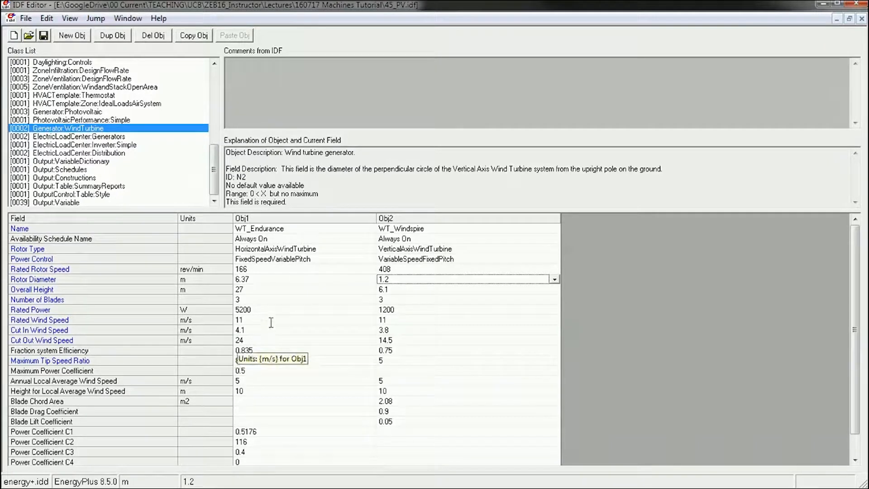
mouse_move(264, 310)
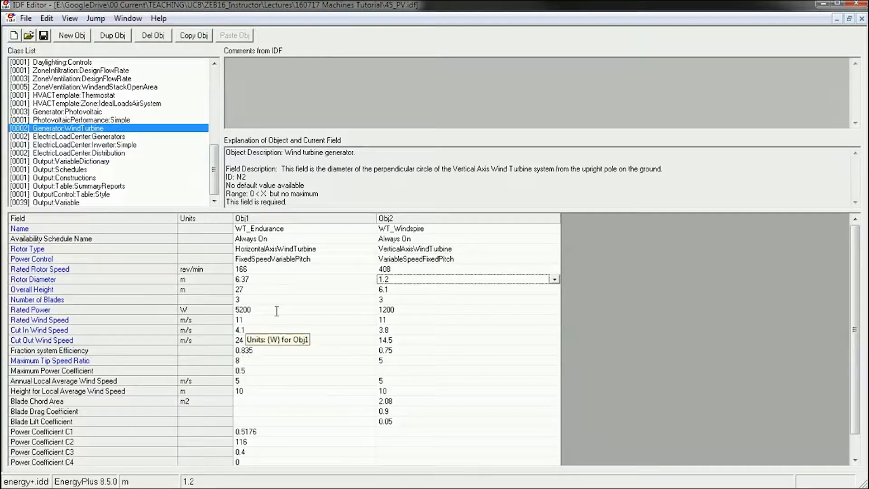
mouse_move(277, 347)
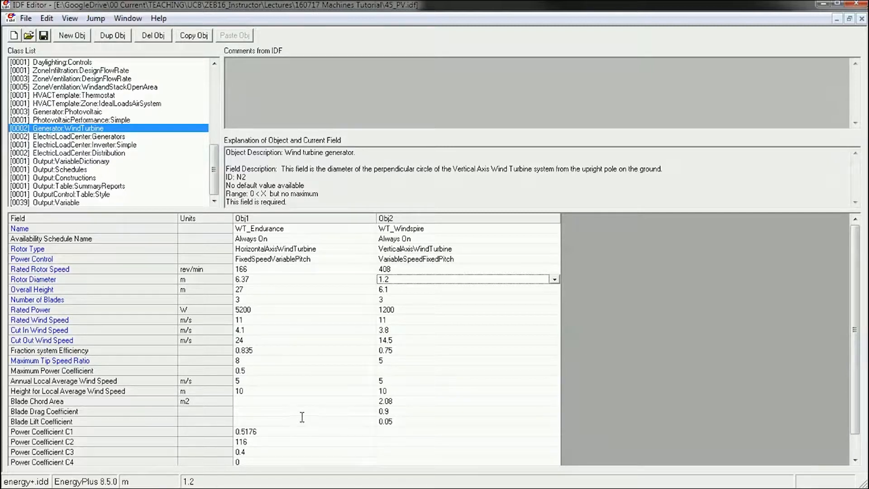
mouse_move(255, 381)
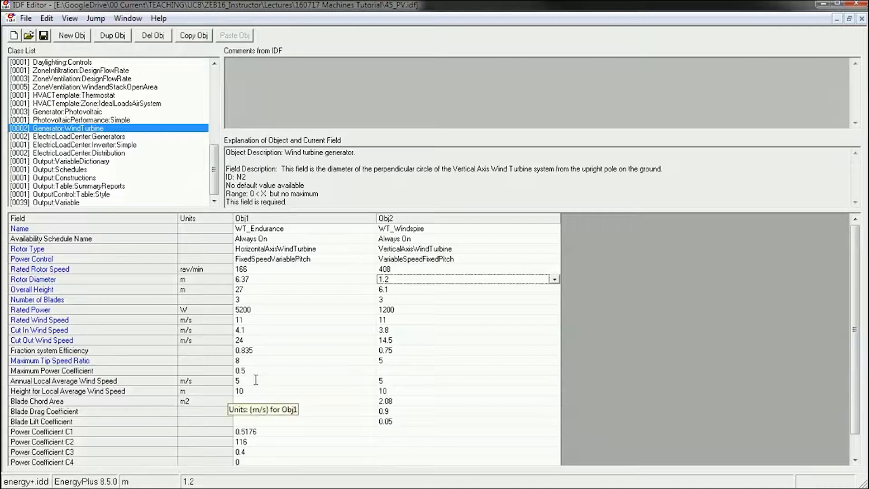
click(468, 381)
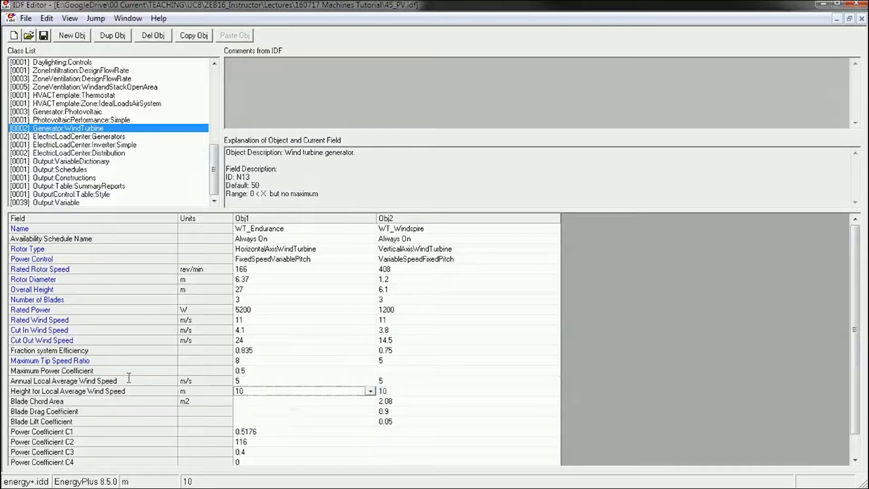
Review the Windspire wind-speed measurement height and the Endurance annual local average wind speed fields
click(467, 391)
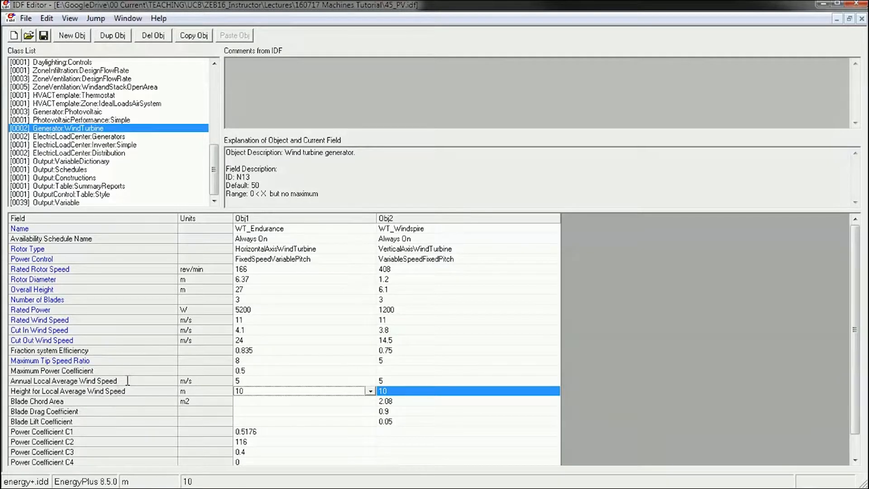
click(468, 381)
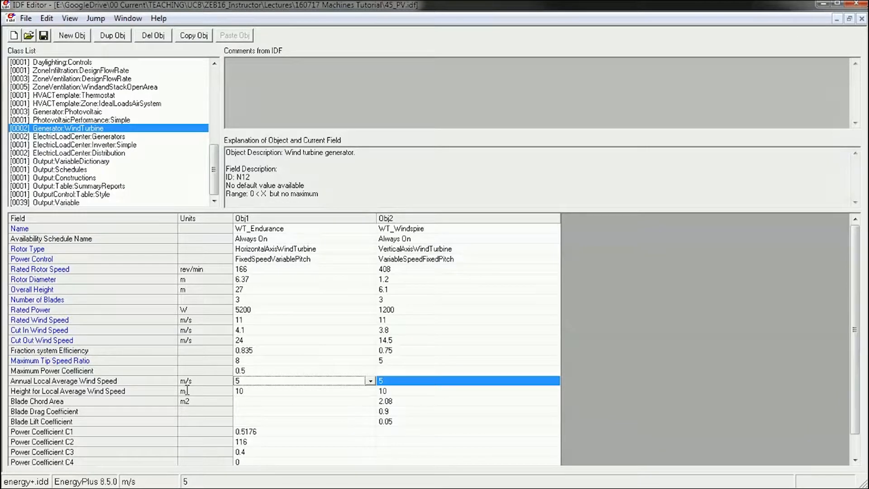
mouse_move(299, 407)
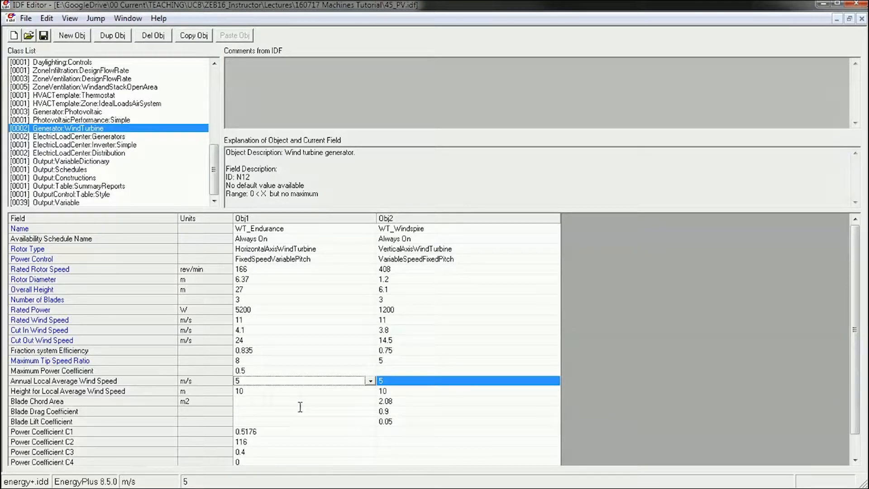
mouse_move(300, 407)
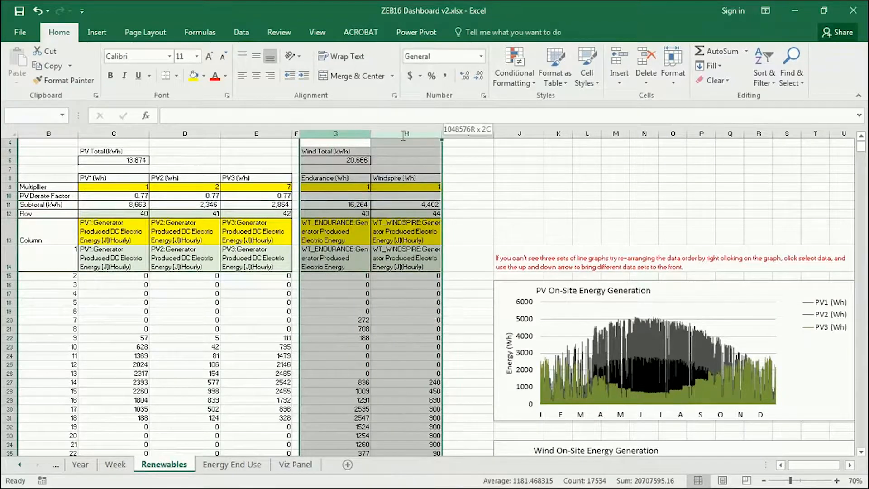
Inspect the Endurance and Windspire multipliers and the Endurance subtotal formula on the Renewables sheet
click(335, 187)
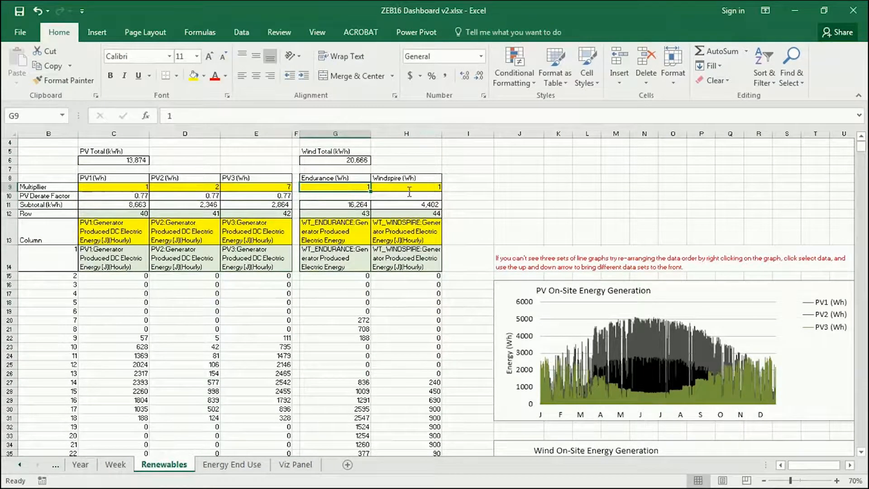
click(406, 187)
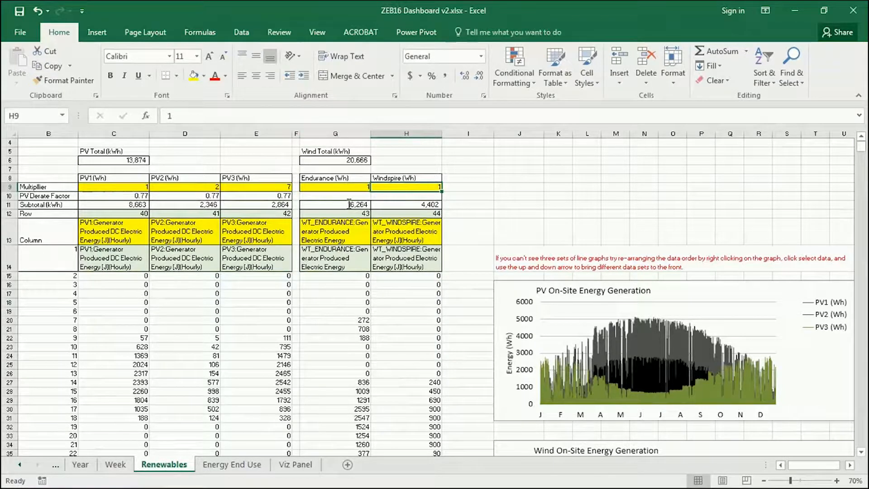
click(335, 204)
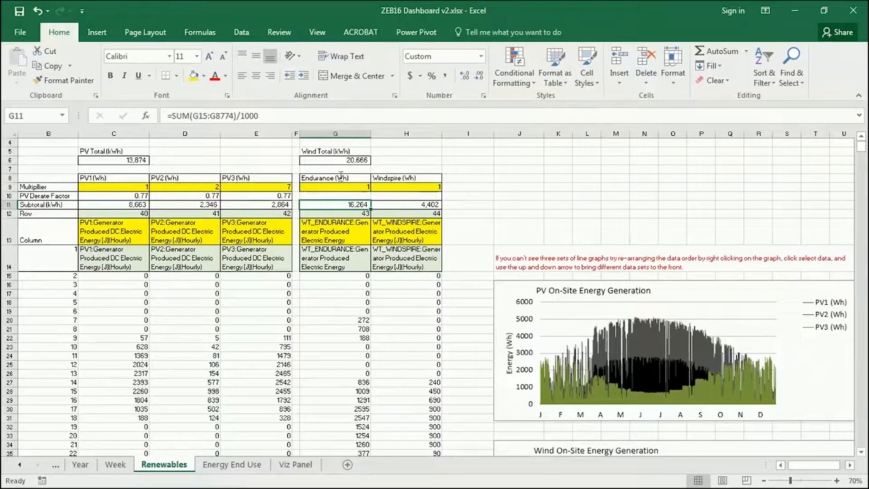
mouse_move(363, 199)
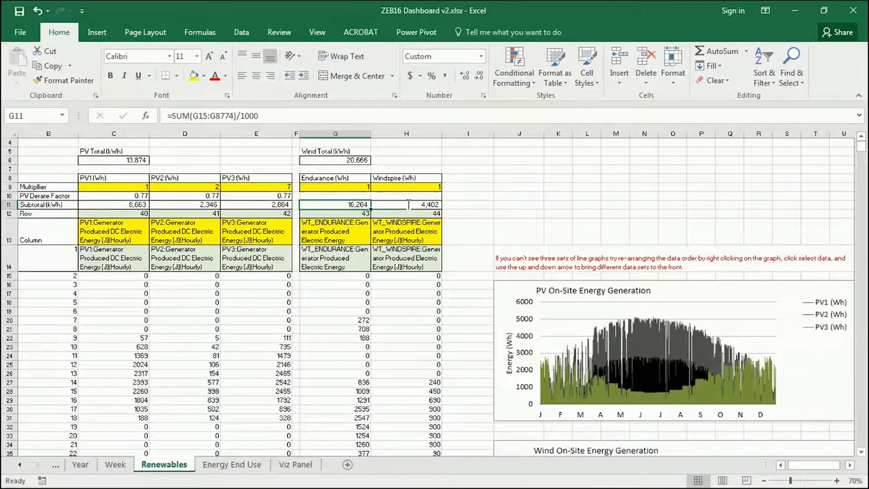
click(405, 134)
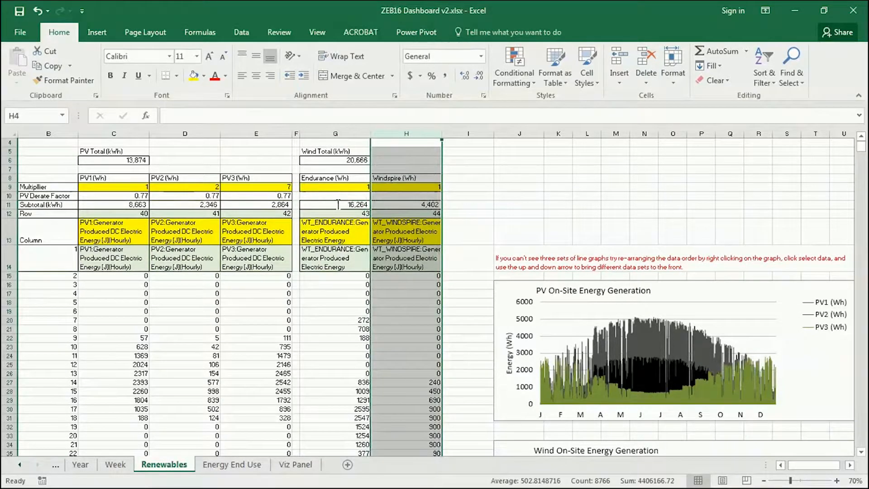
click(335, 204)
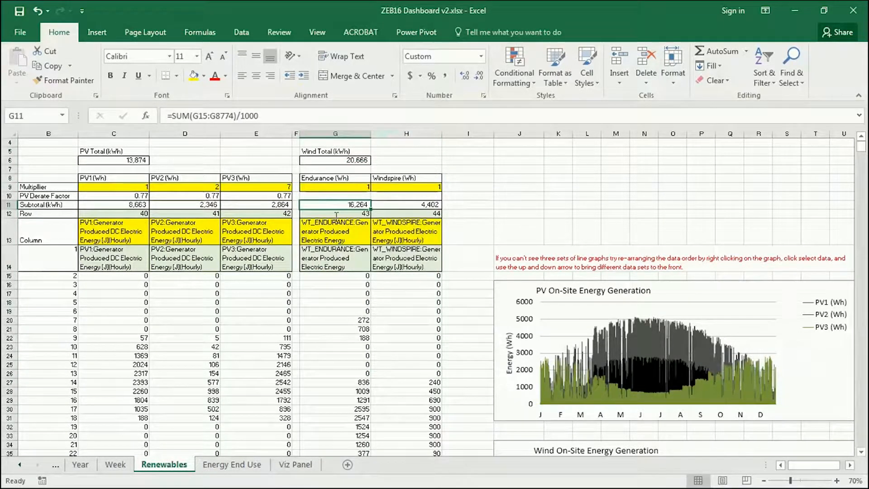
click(468, 214)
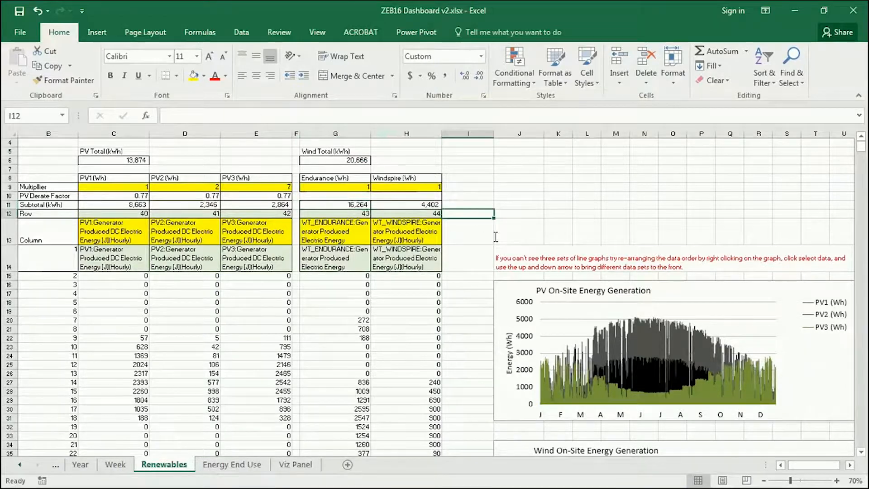
Review the PV and Wind On-Site Energy Generation charts further down the sheet
scroll(down, 3)
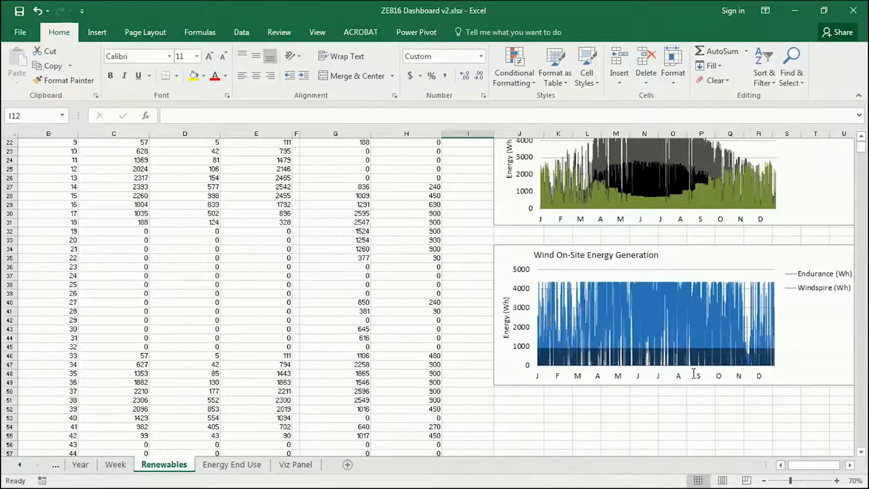
scroll(right, 3)
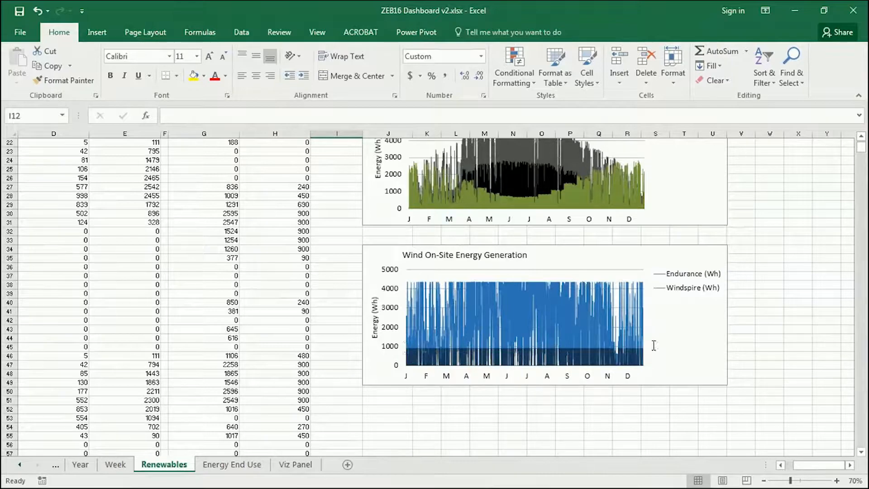
mouse_move(394, 336)
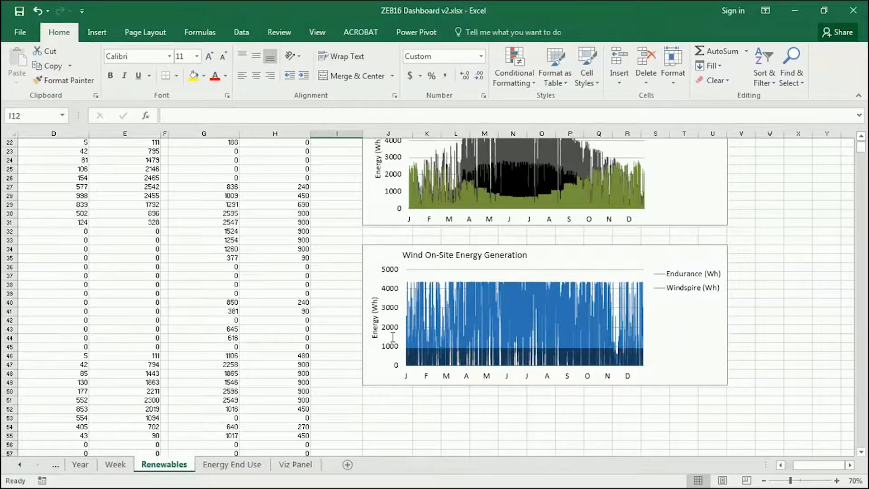
scroll(down, 3)
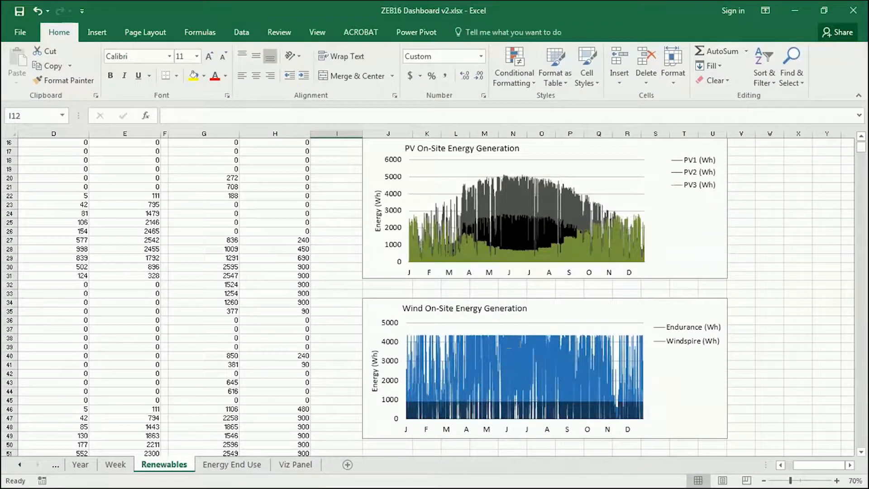
mouse_move(689, 342)
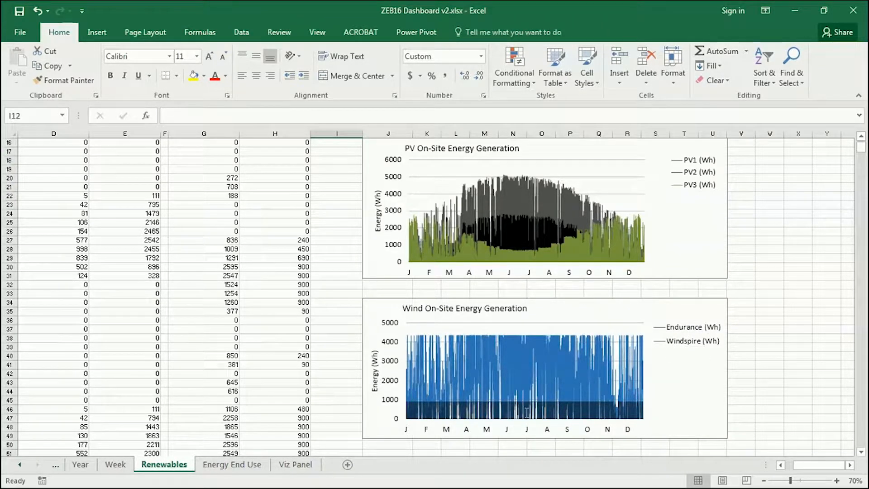
mouse_move(526, 411)
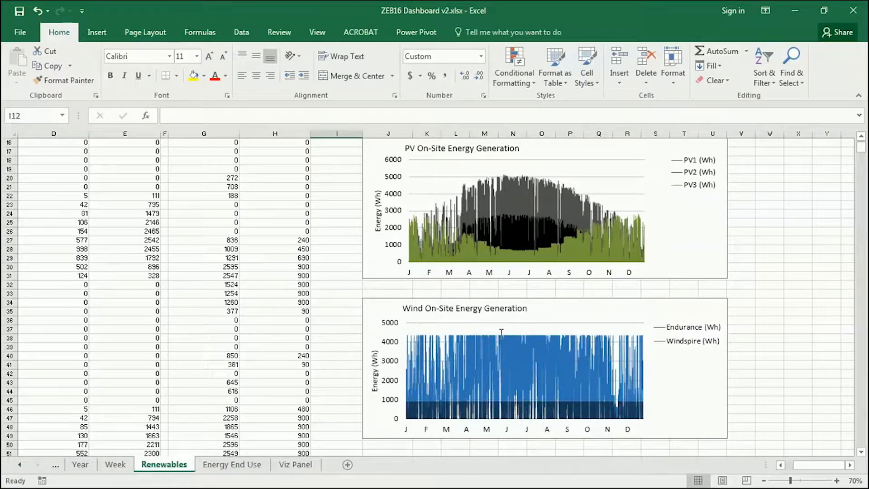
mouse_move(642, 425)
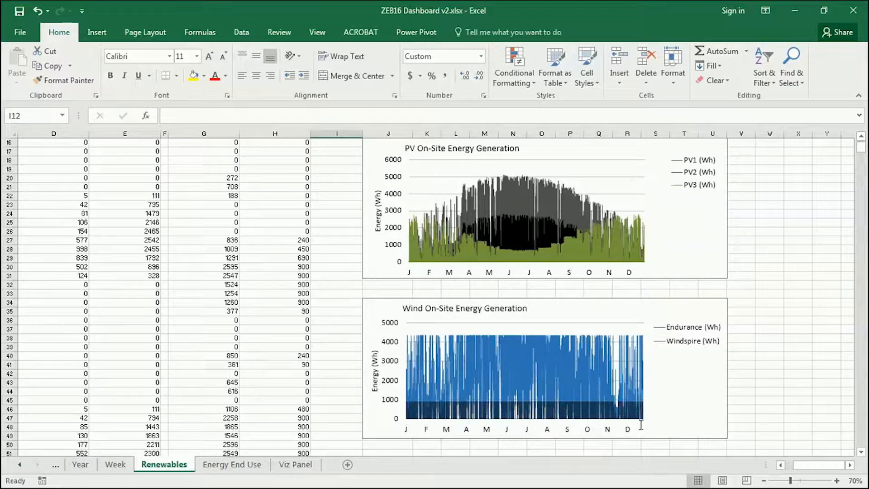
mouse_move(640, 425)
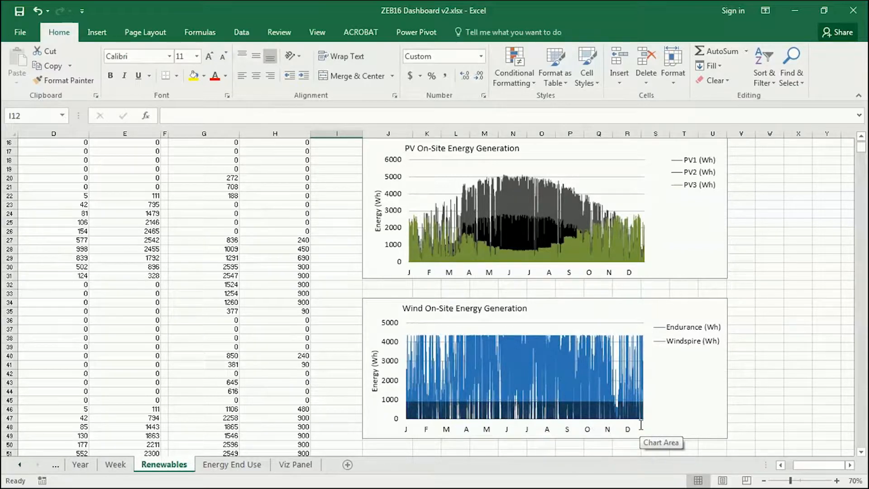
mouse_move(660, 196)
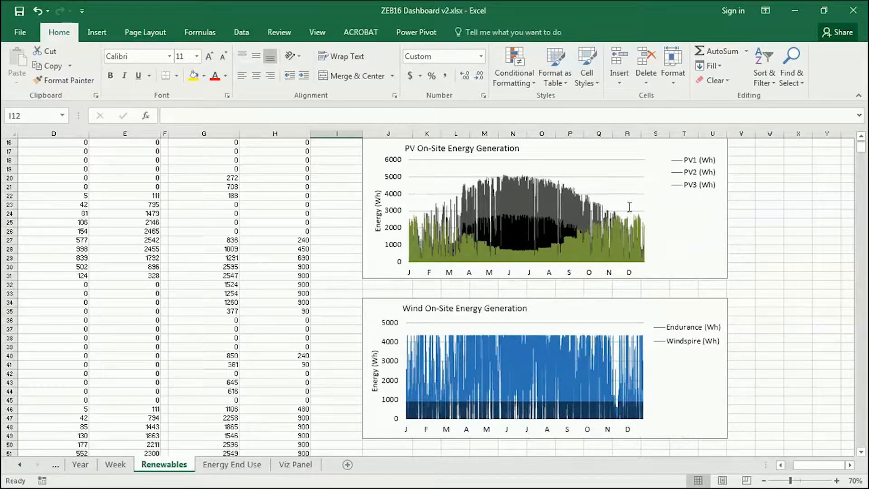
mouse_move(643, 420)
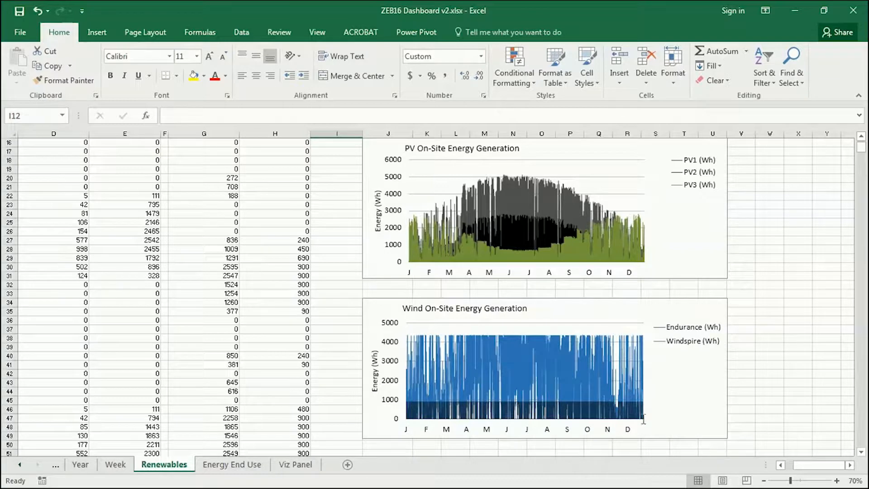
mouse_move(642, 416)
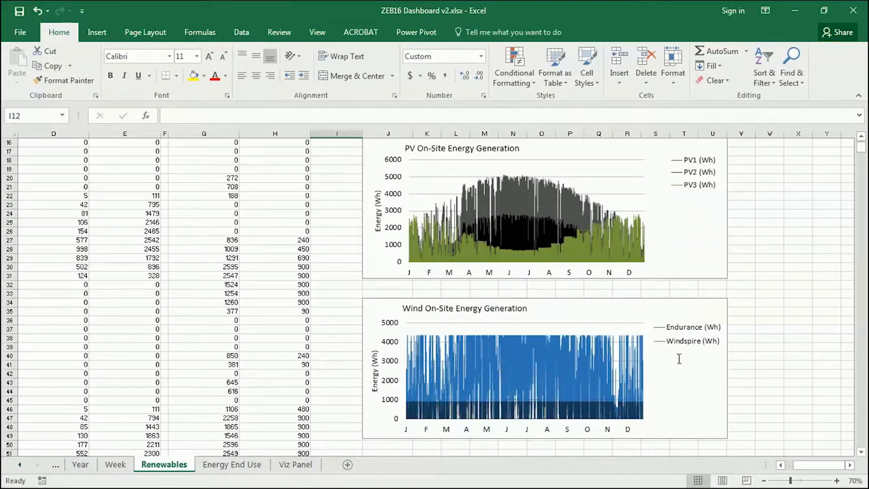
mouse_move(703, 417)
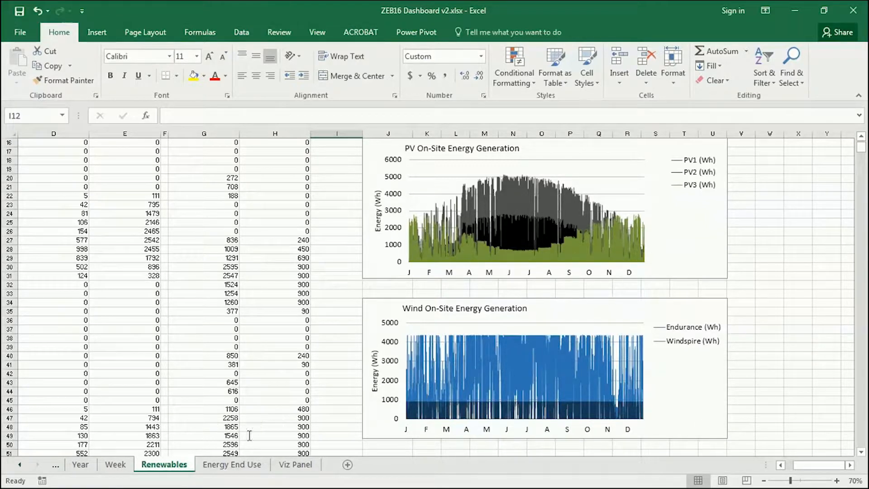
Set the Windspire turbine count to 10 in X13 and check the wind total formula in X12
click(233, 464)
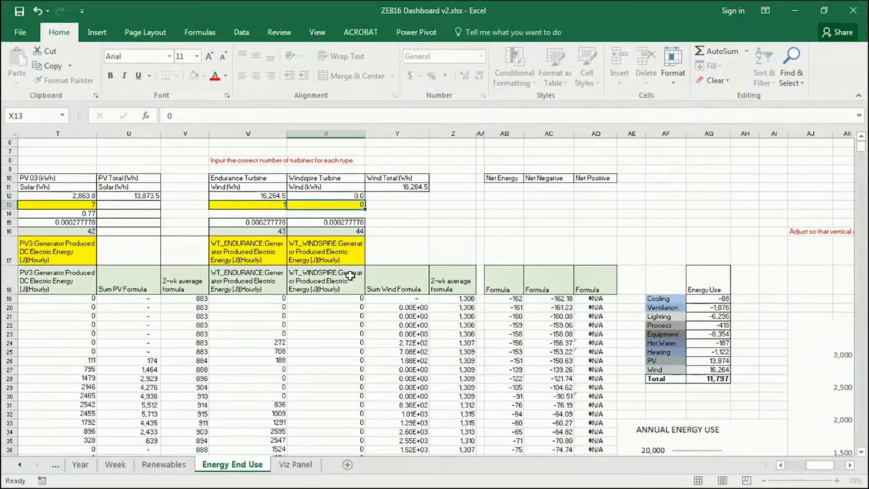
text(10)
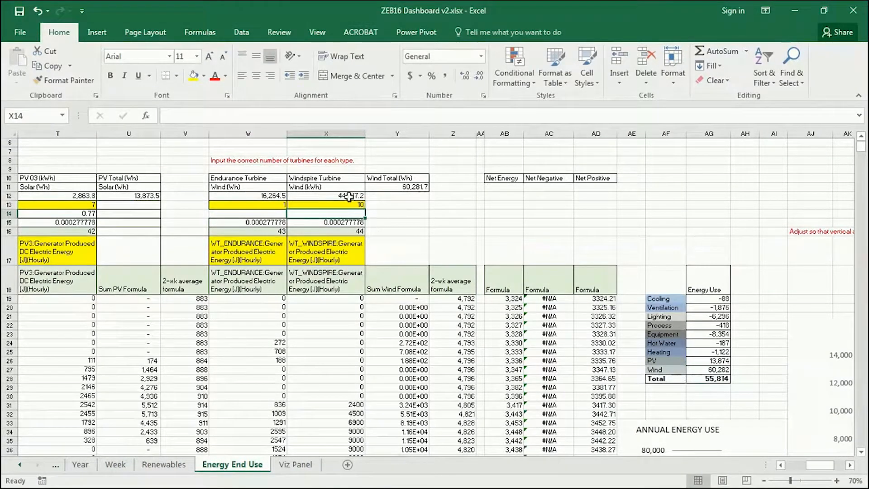
click(326, 196)
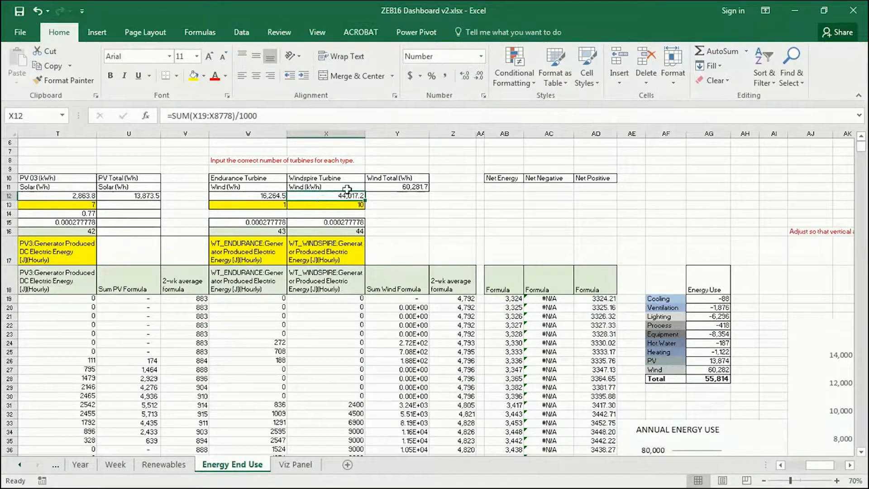
mouse_move(709, 432)
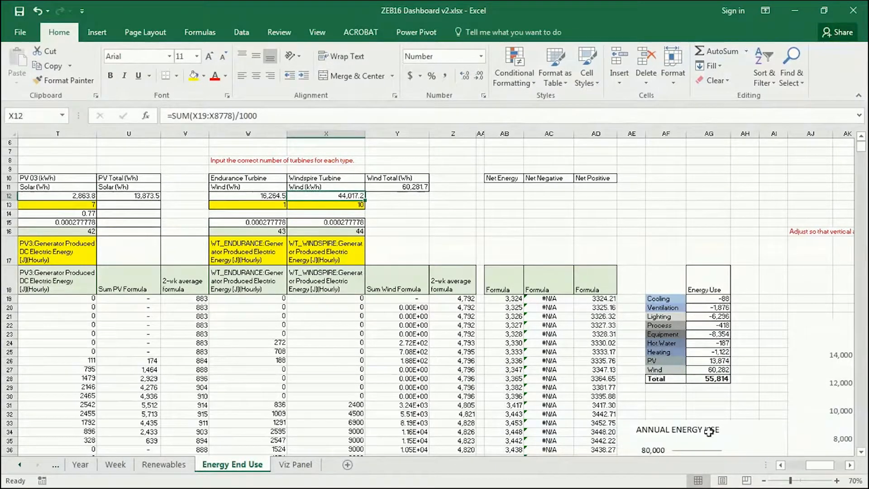
Review the net total of 55,814 with the annual energy use and two-week running average charts
scroll(right, 3)
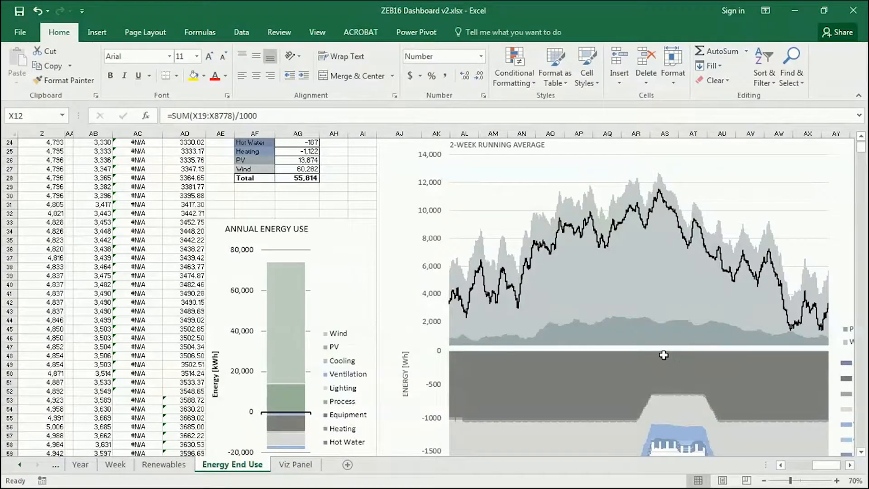
scroll(down, 3)
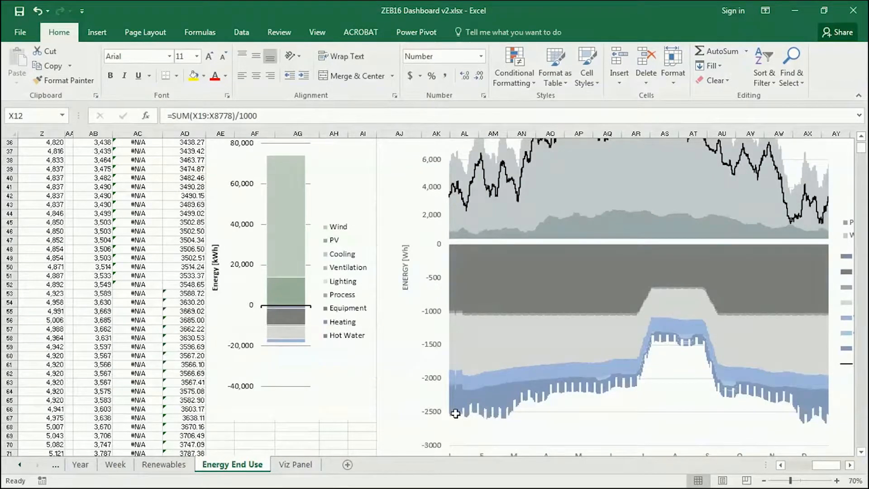
scroll(down, 3)
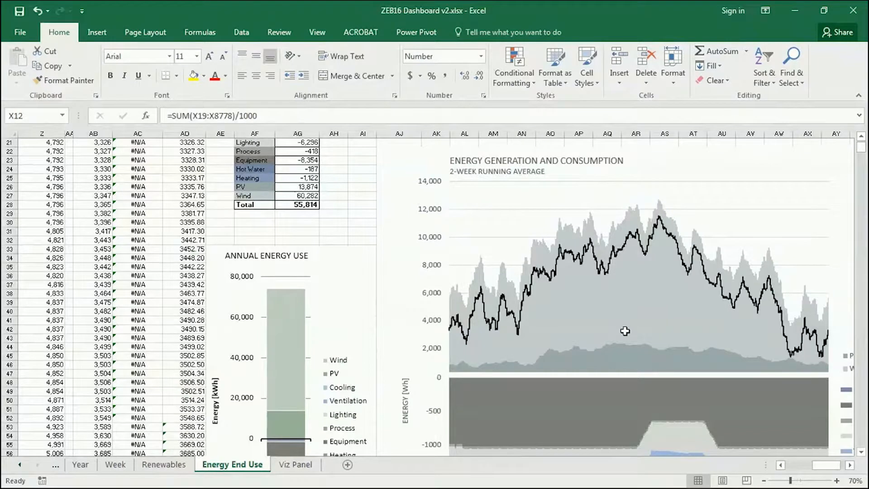
mouse_move(626, 330)
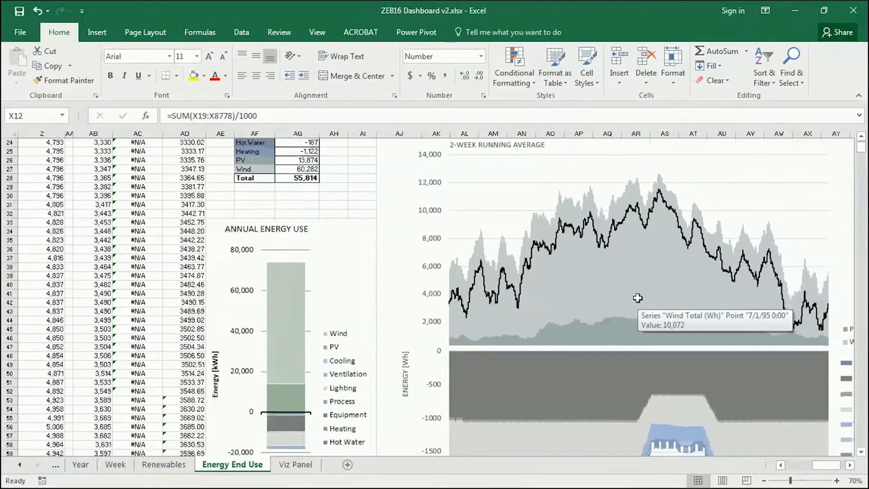
scroll(down, 3)
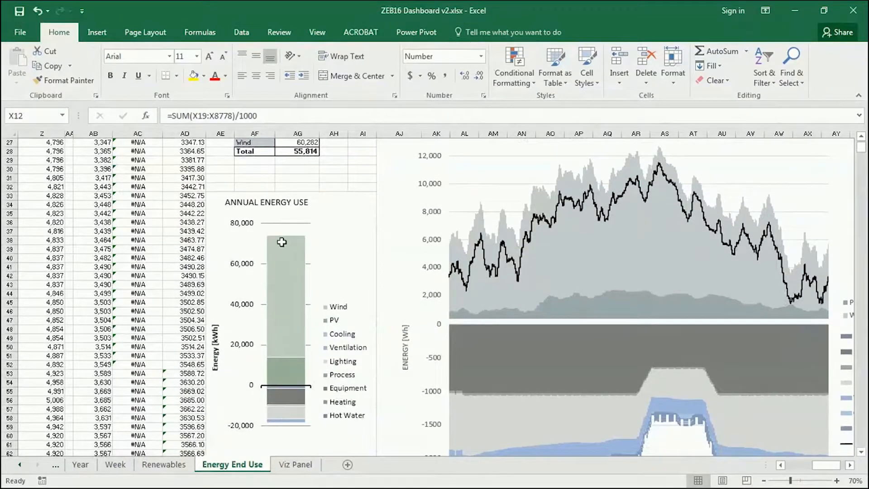
mouse_move(743, 447)
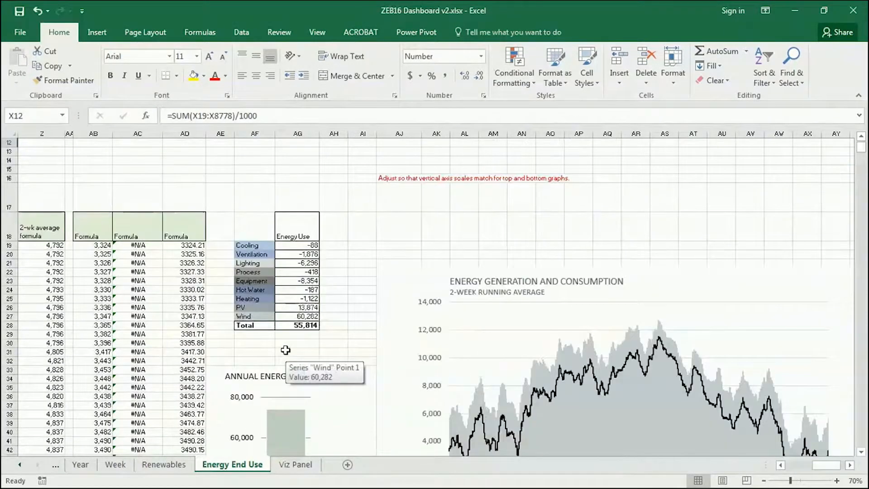
Cut the Windspire count to 1 so wind falls to 4,402 and the net total to -66, then check the rescaled charts
scroll(left, 3)
text(10)
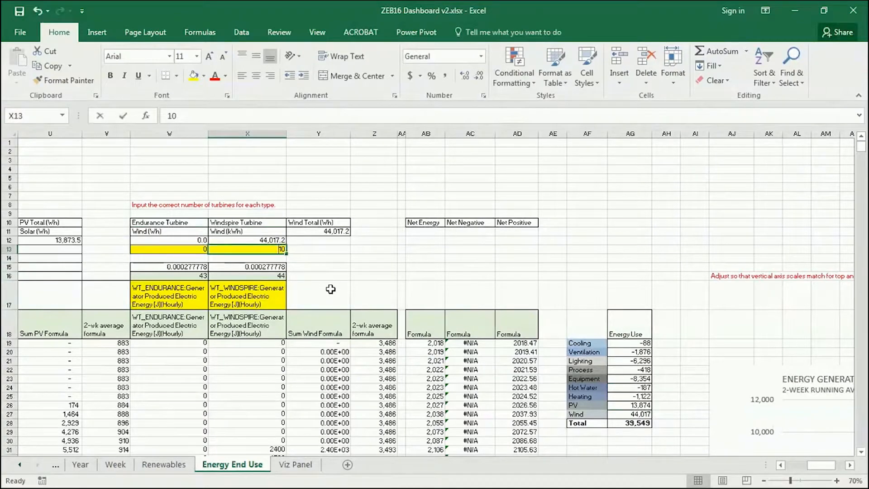
text(1)
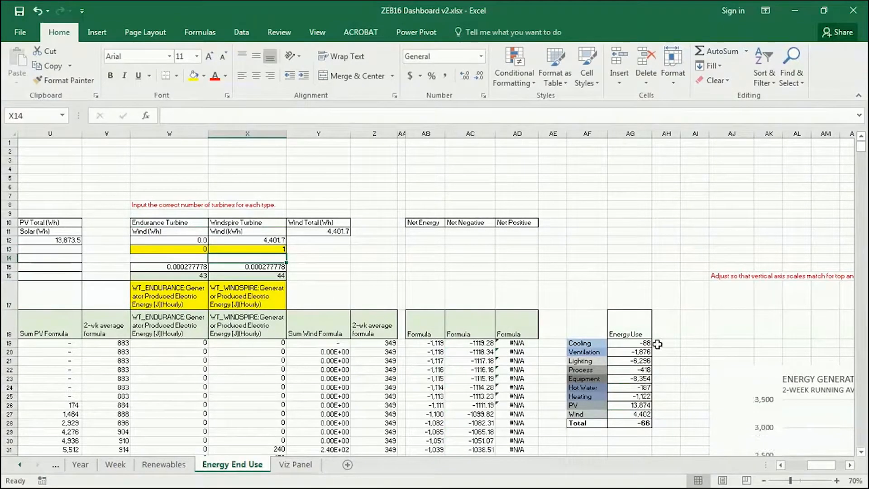
scroll(down, 3)
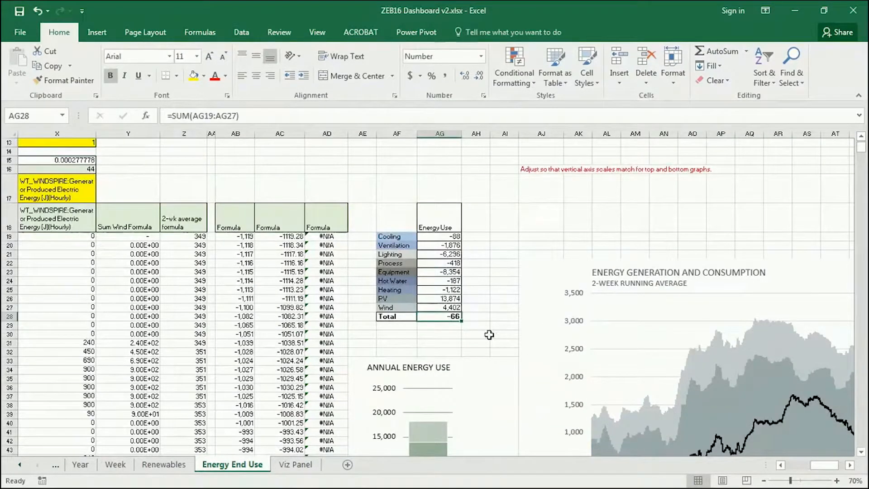
scroll(down, 3)
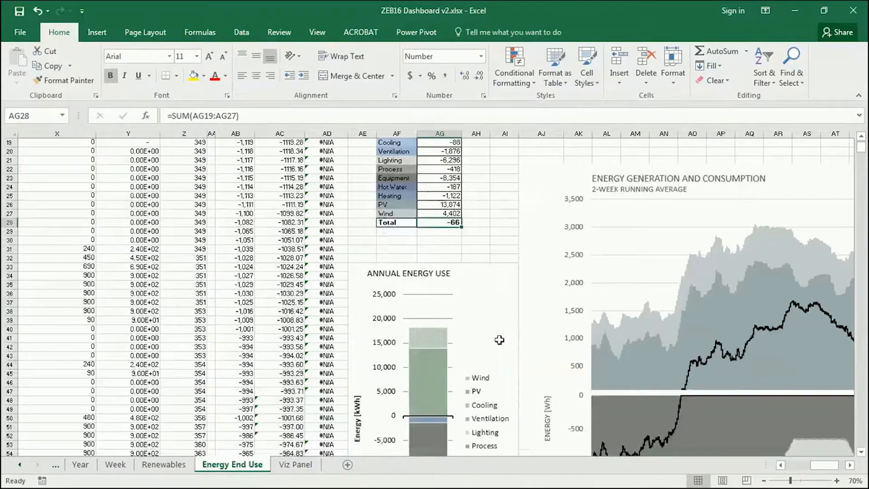
scroll(down, 3)
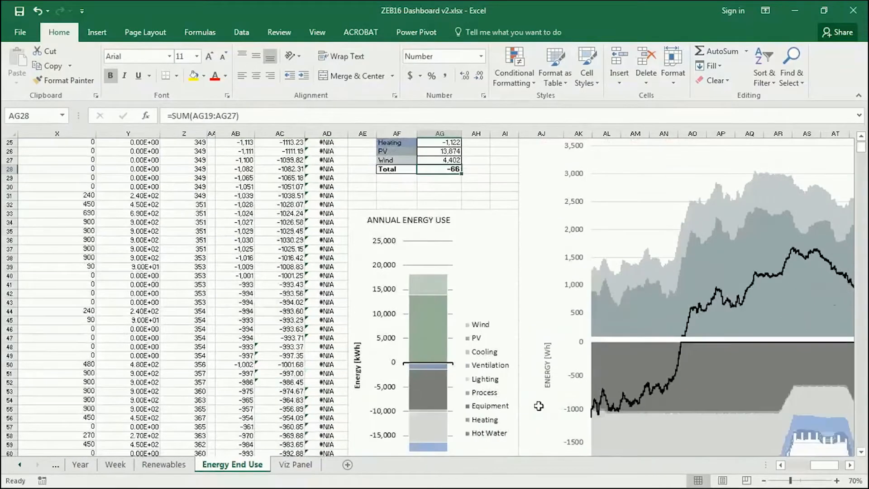
scroll(right, 3)
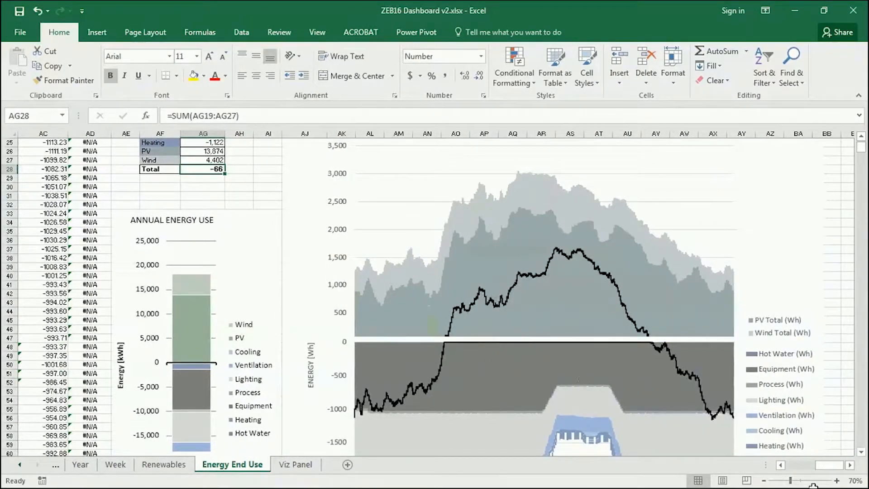
Review the net total of 4,336 with wind at 8,803 and the redrawn annual energy charts
scroll(left, 3)
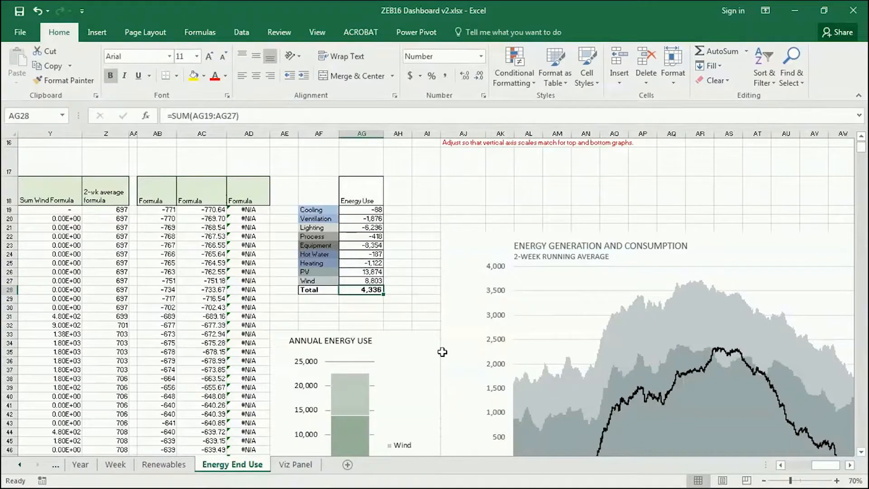
scroll(down, 3)
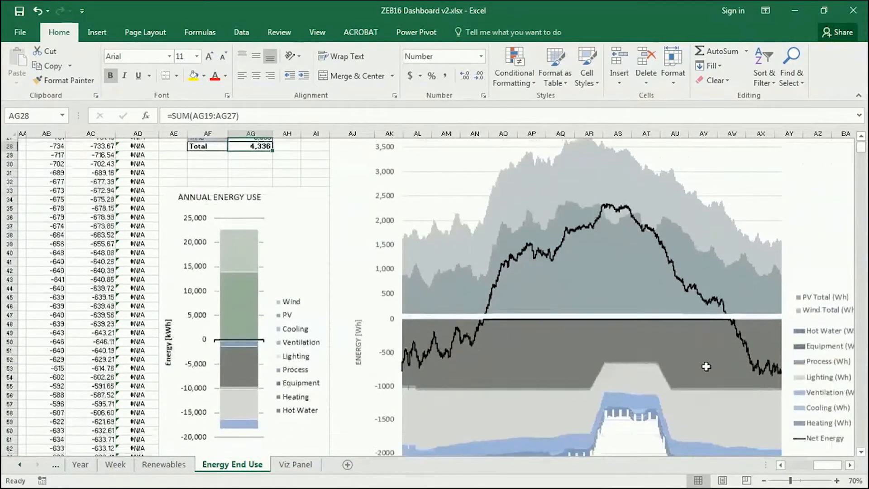
scroll(down, 3)
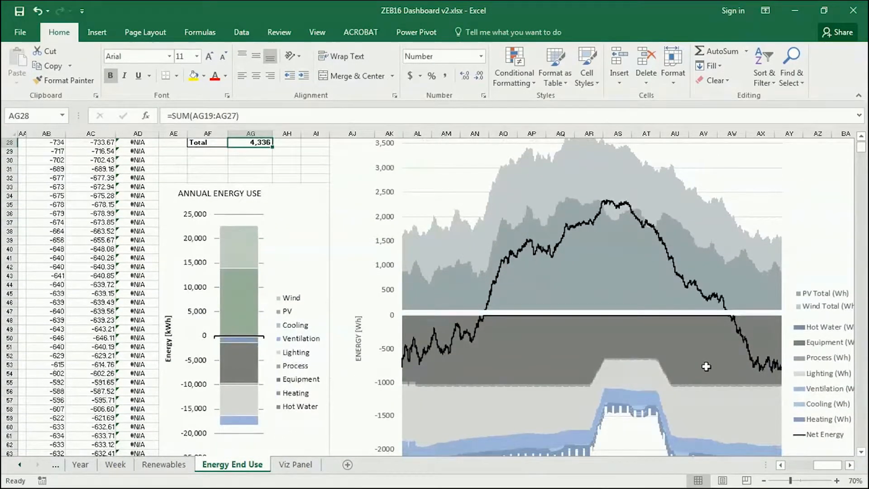